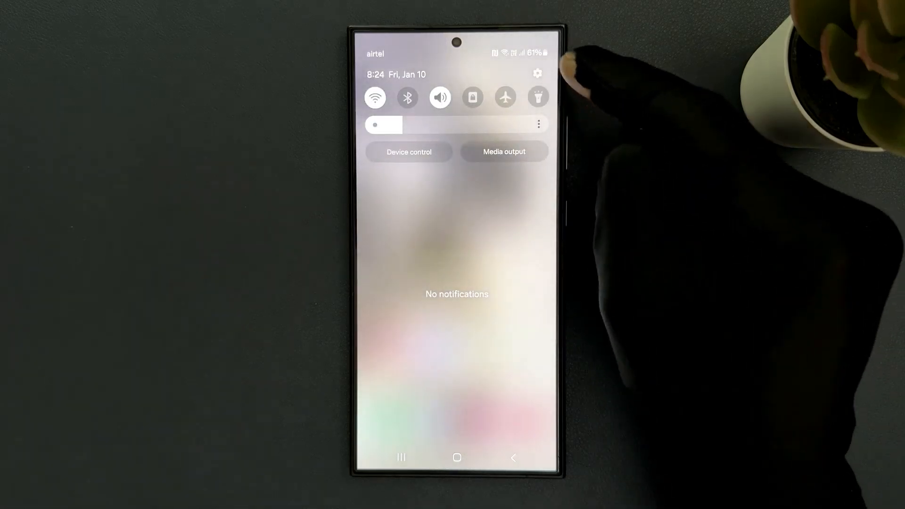
- From the quick panel, reach Sounds and vibration and scroll to Sound quality and effects
{"action": "left_click", "coordinate": [537, 73]}
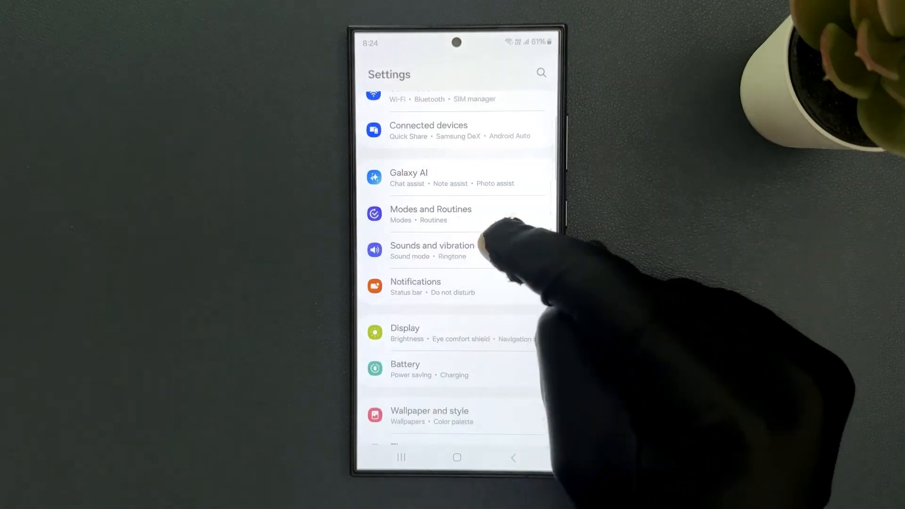
{"action": "left_click", "coordinate": [432, 249]}
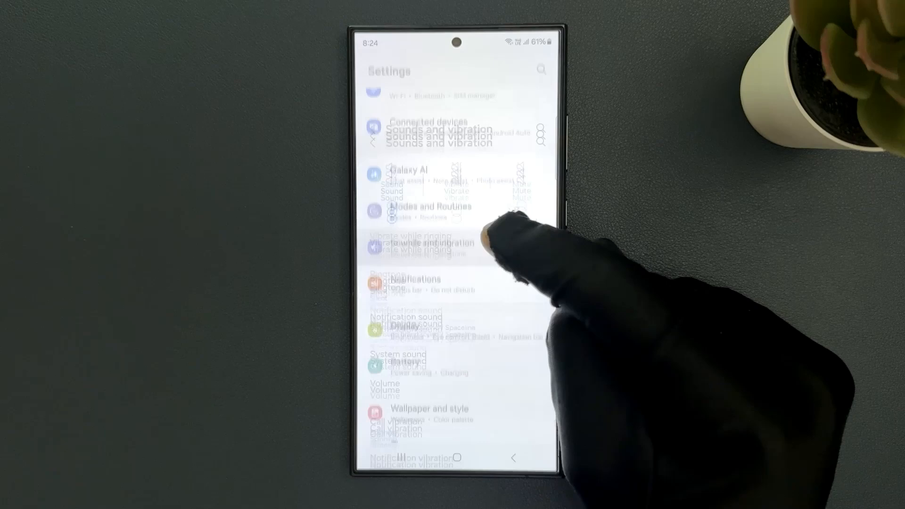
{"action": "left_click", "coordinate": [440, 134]}
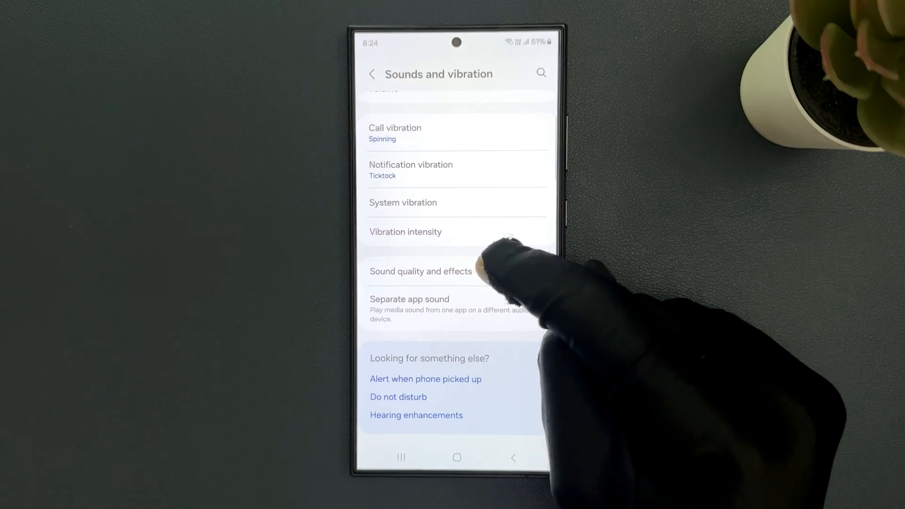
- In Sound quality and effects, switch Dolby Atmos on and show its Auto, Movie, Music, Voice modes
{"action": "left_click", "coordinate": [421, 271]}
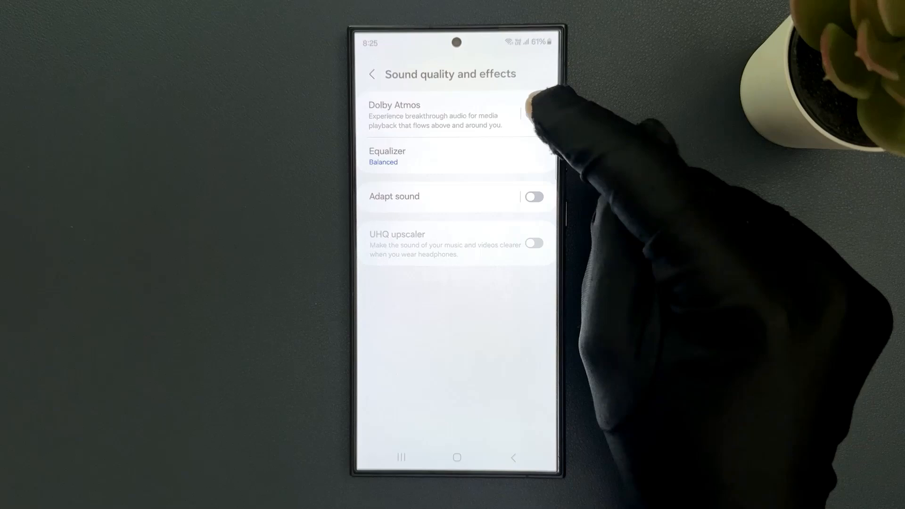
{"action": "left_click", "coordinate": [532, 114]}
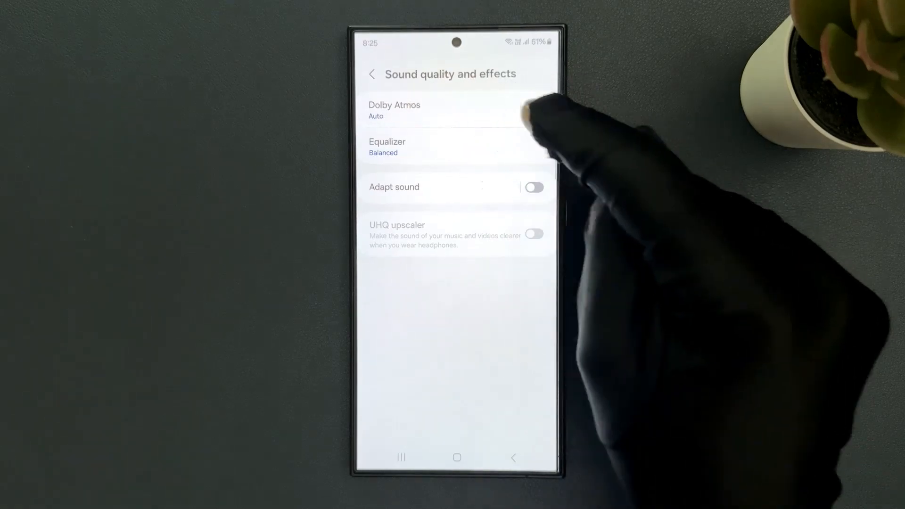
{"action": "left_click", "coordinate": [533, 109]}
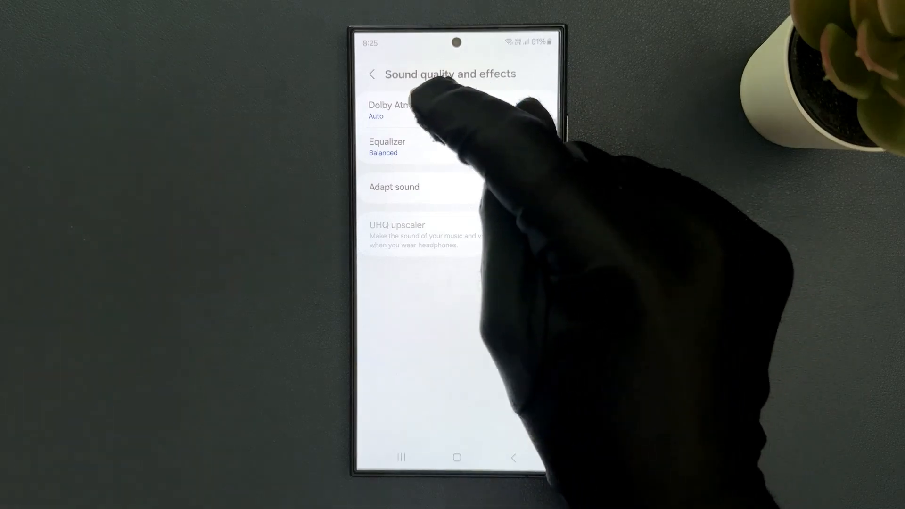
{"action": "left_click", "coordinate": [388, 110]}
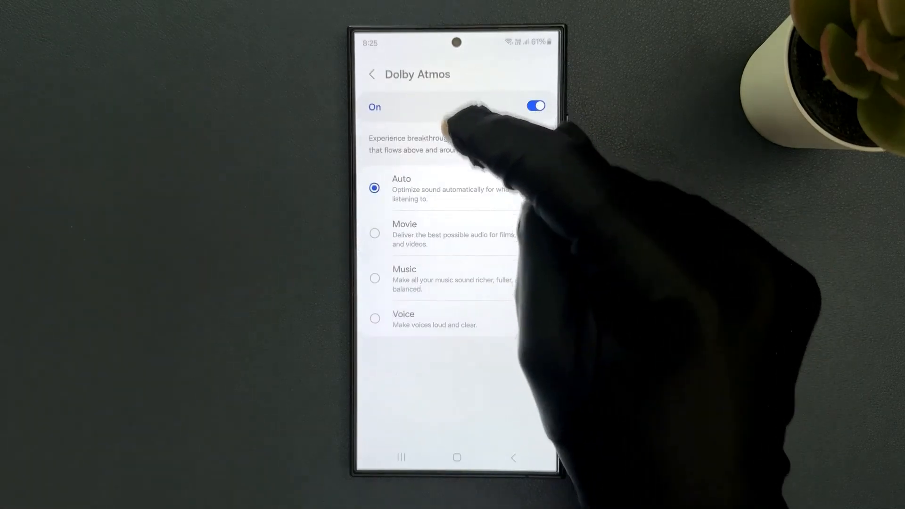